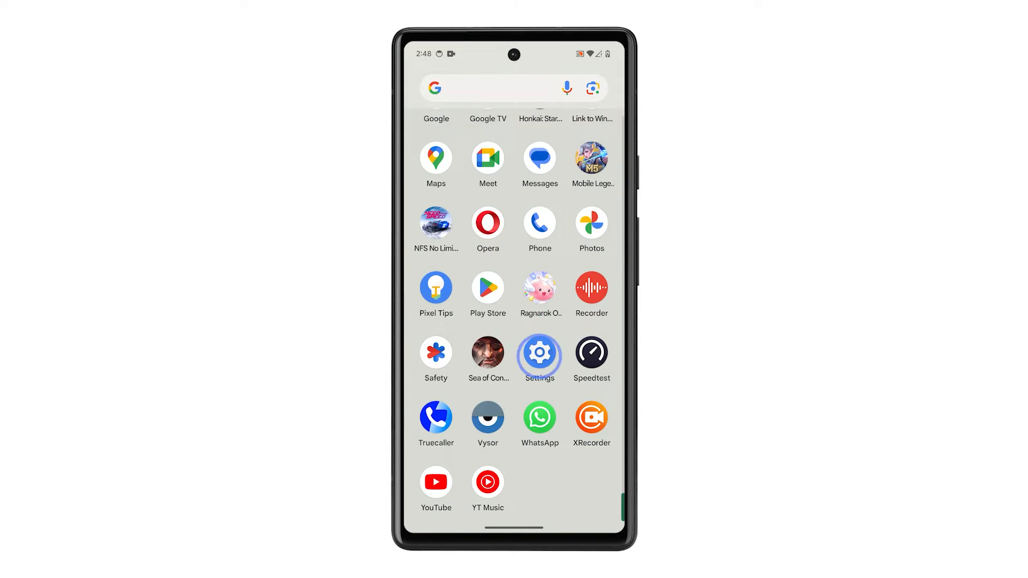
- Launch Settings from the app drawer and go to the Display page
left_click(539, 354)
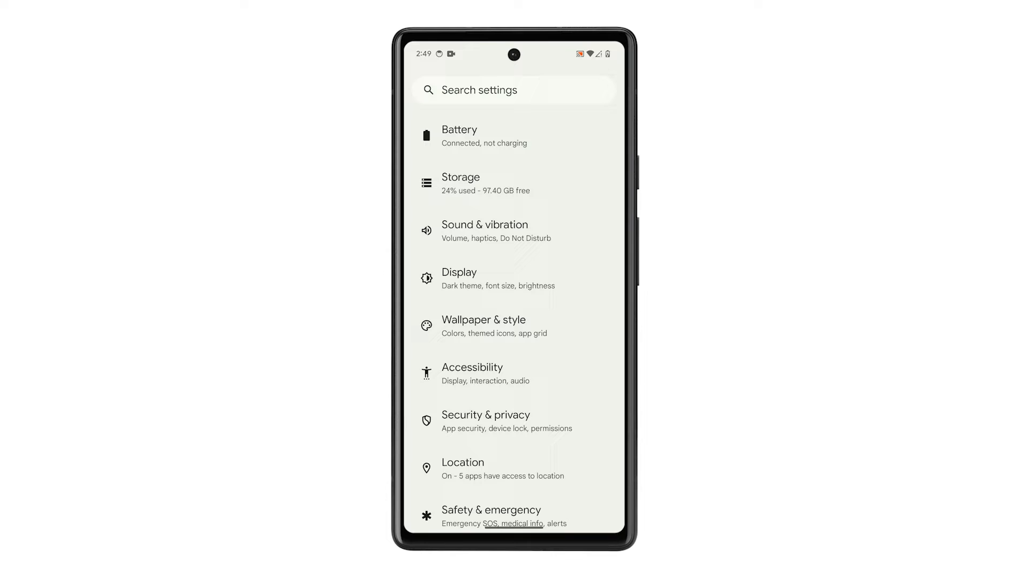
left_click(459, 272)
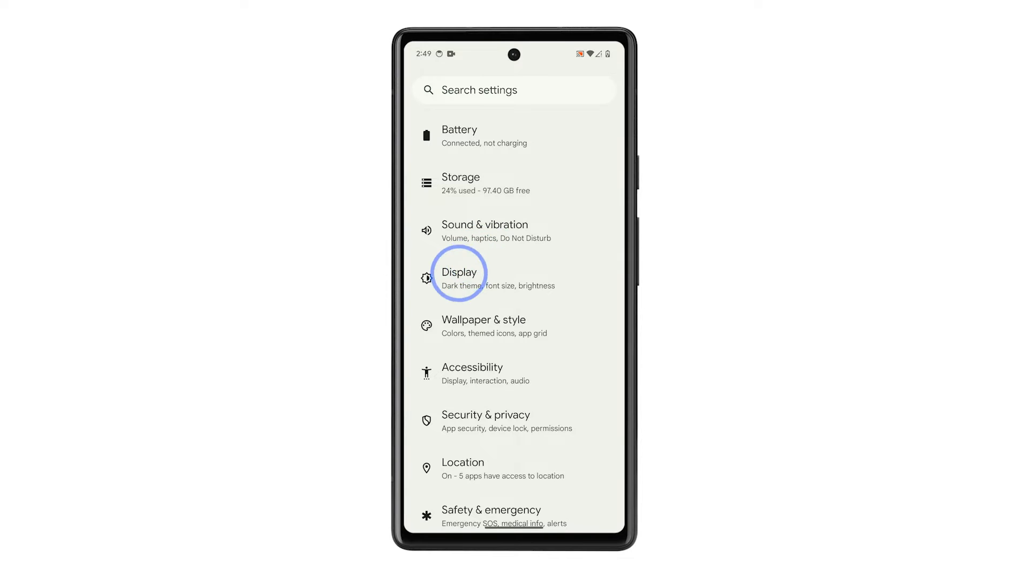
left_click(459, 272)
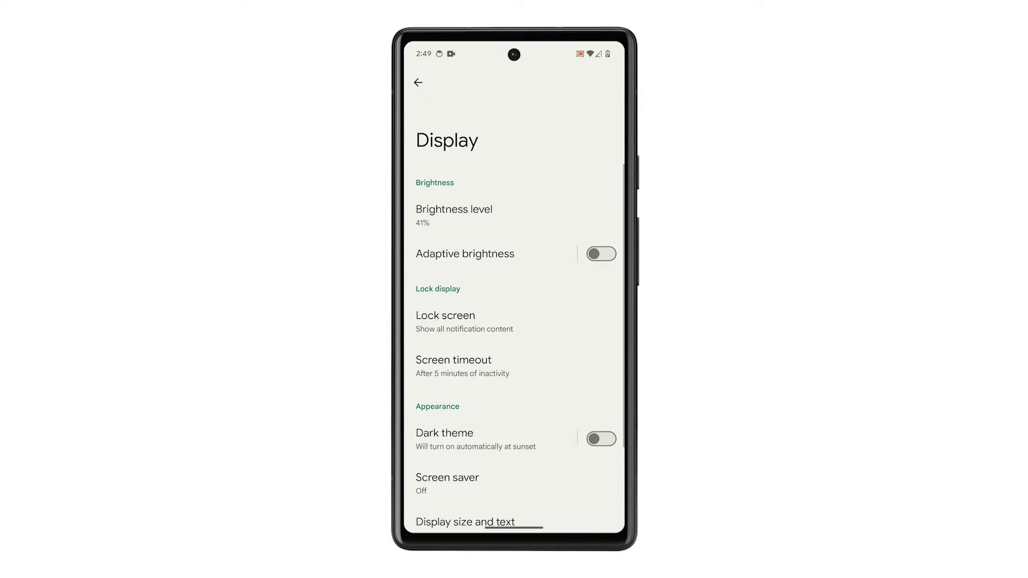
left_click(445, 322)
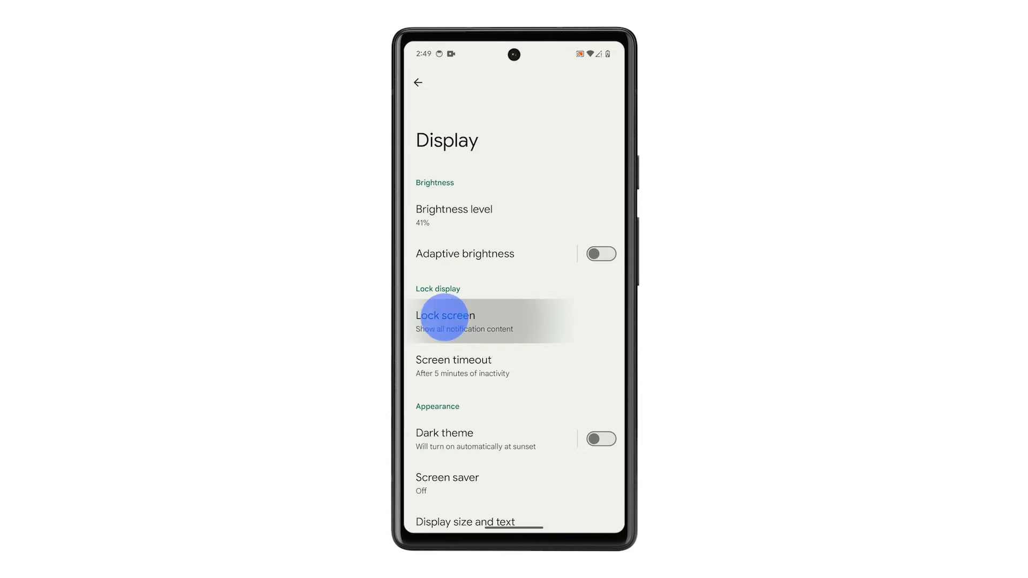
- Open Lock screen, view the left and right shortcuts (both Camera), then back out
left_click(444, 322)
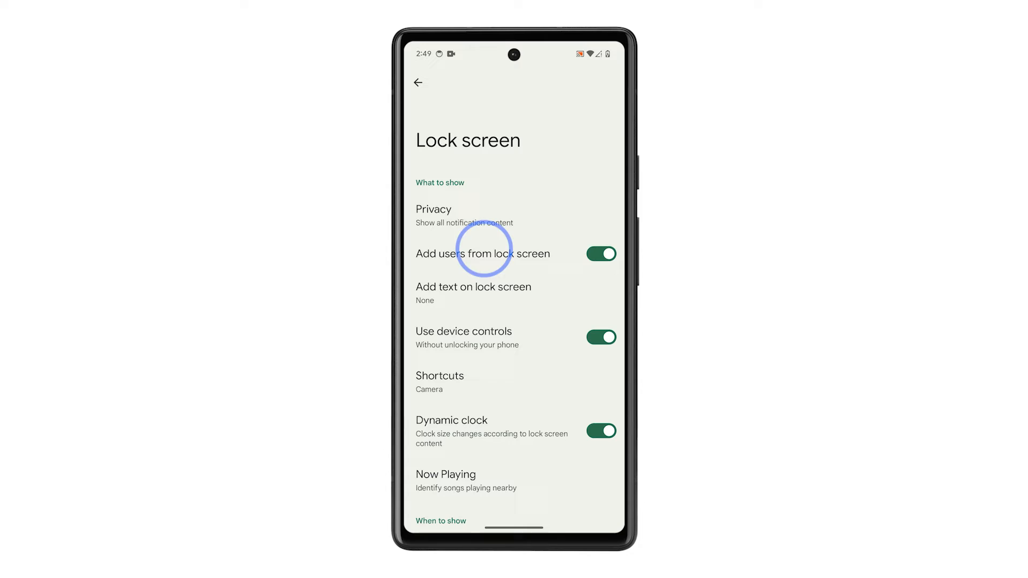
left_click(433, 215)
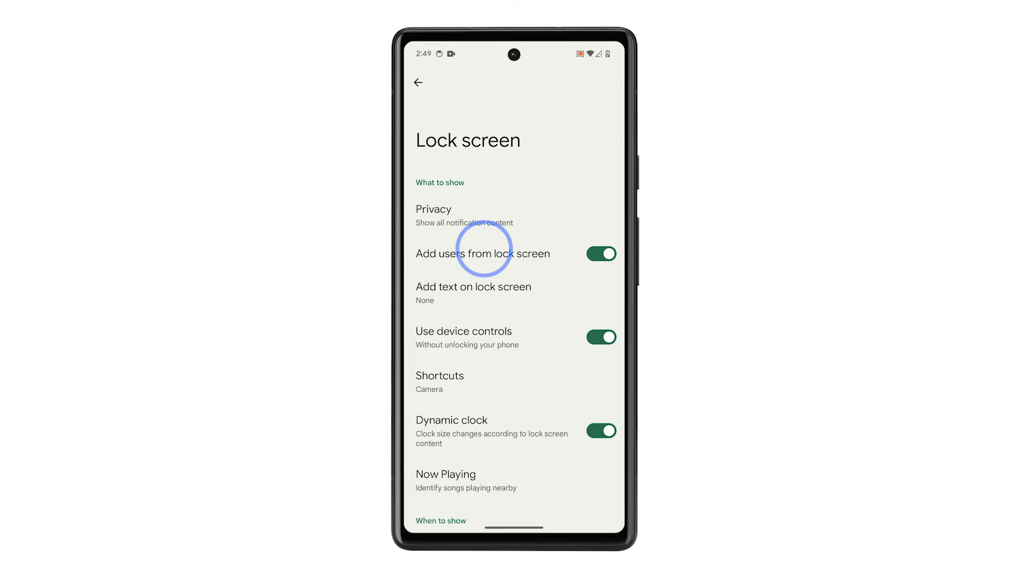
left_click(440, 382)
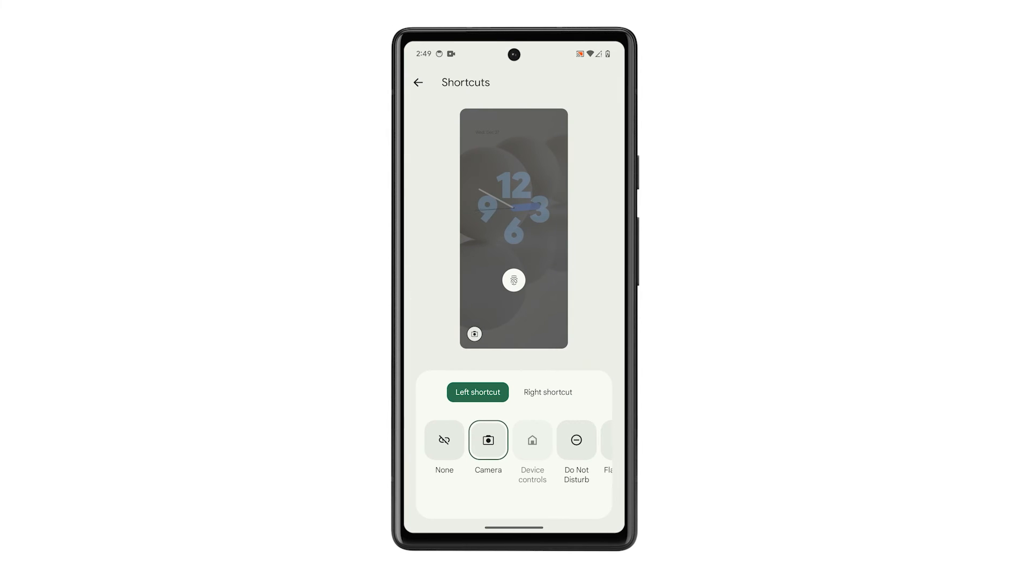
left_click(547, 392)
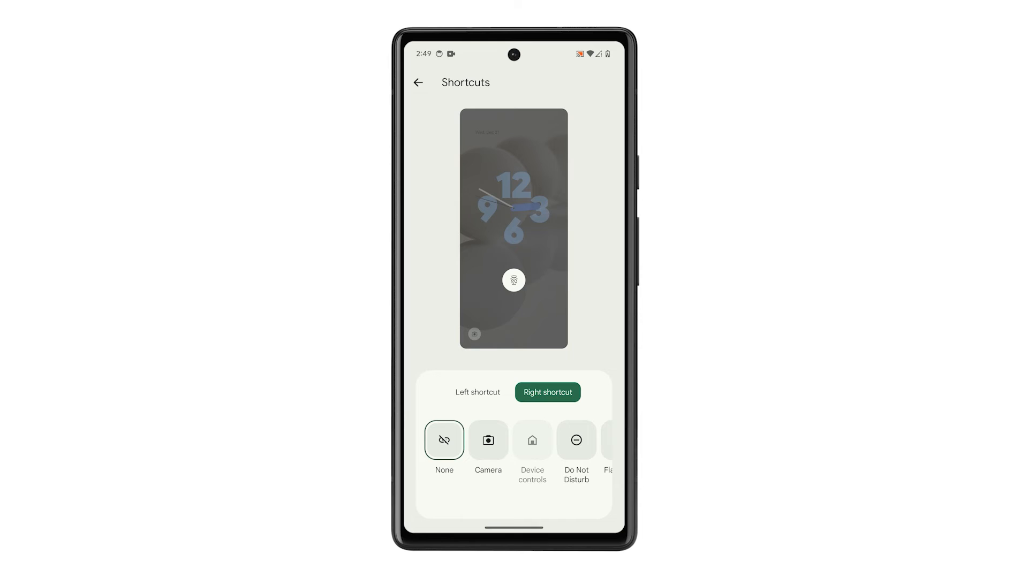
left_click(418, 83)
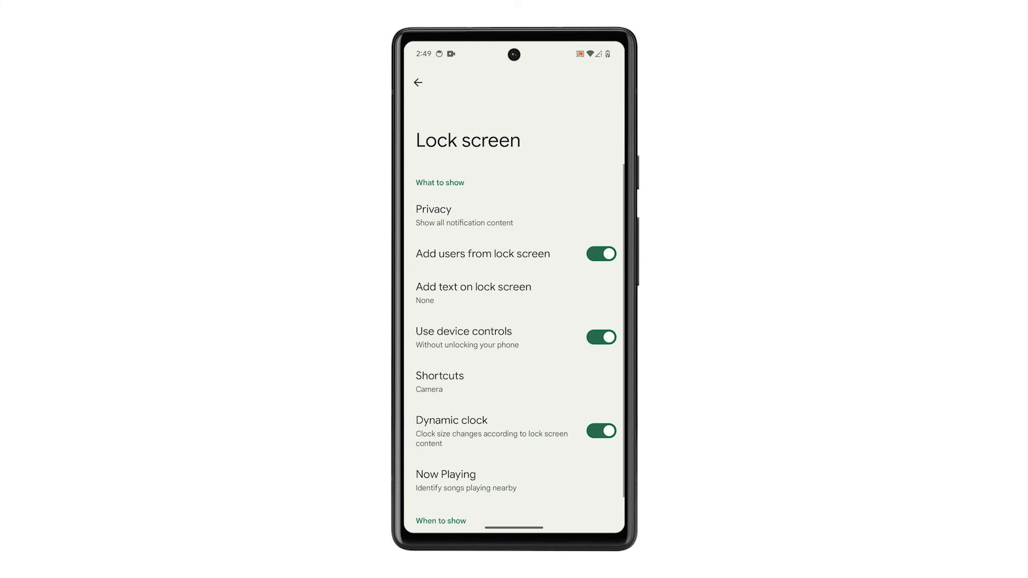
left_click(601, 254)
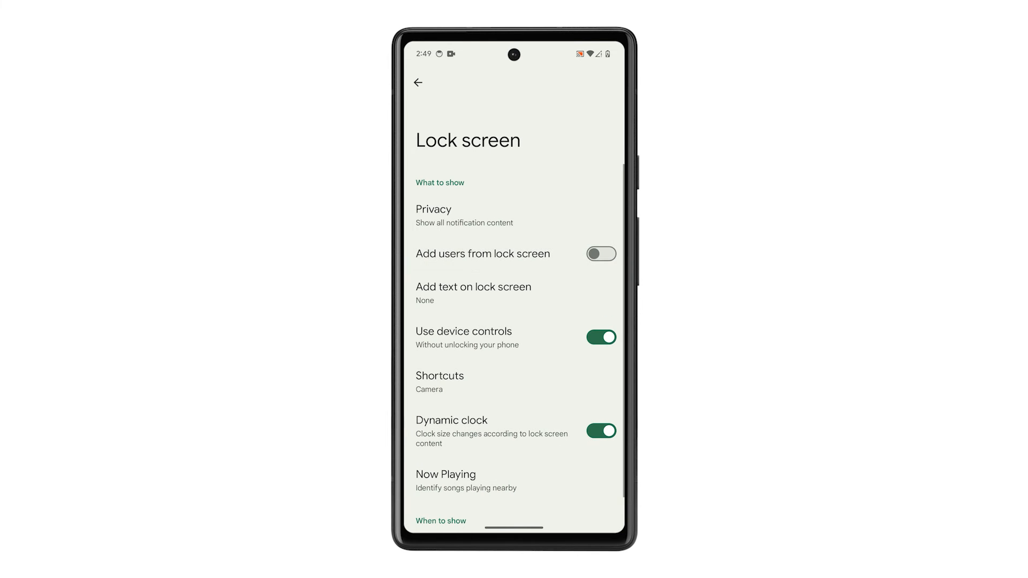
left_click(601, 253)
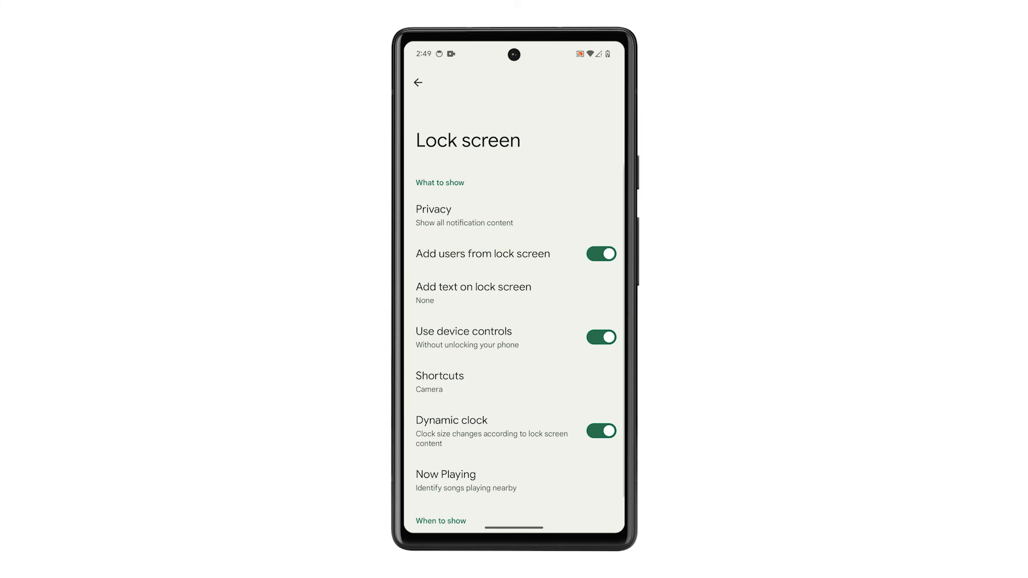
left_click(472, 286)
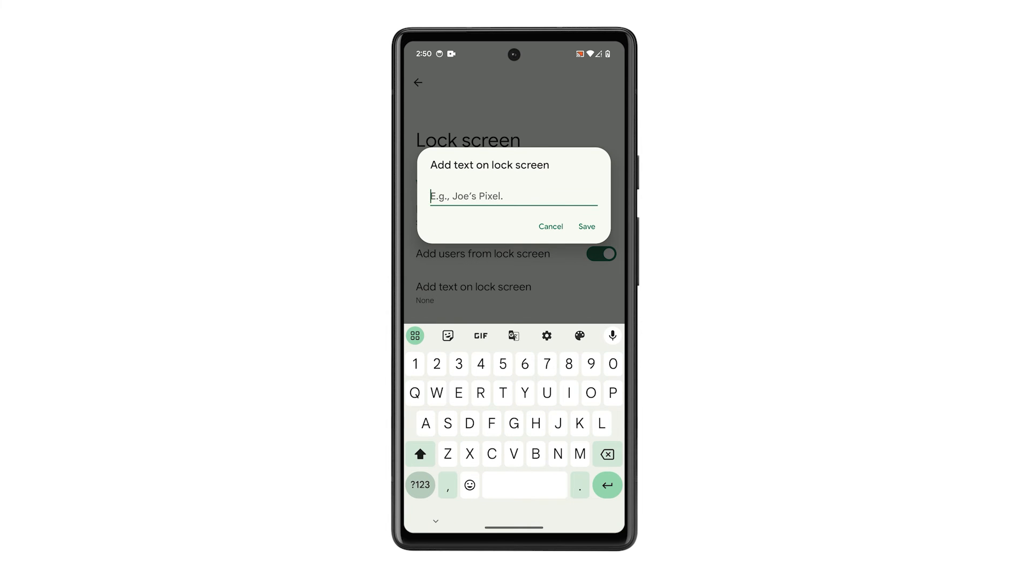
left_click(550, 226)
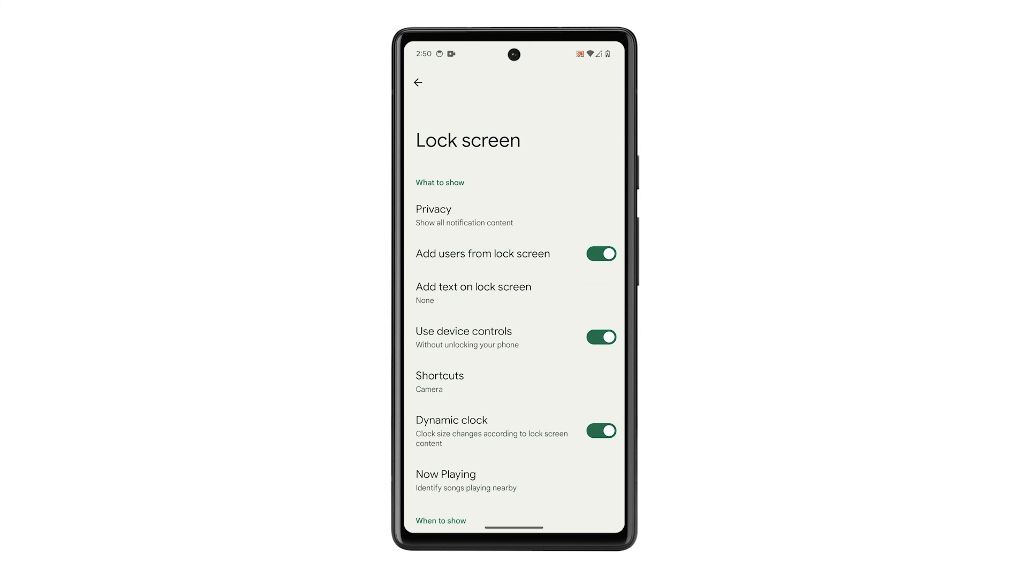